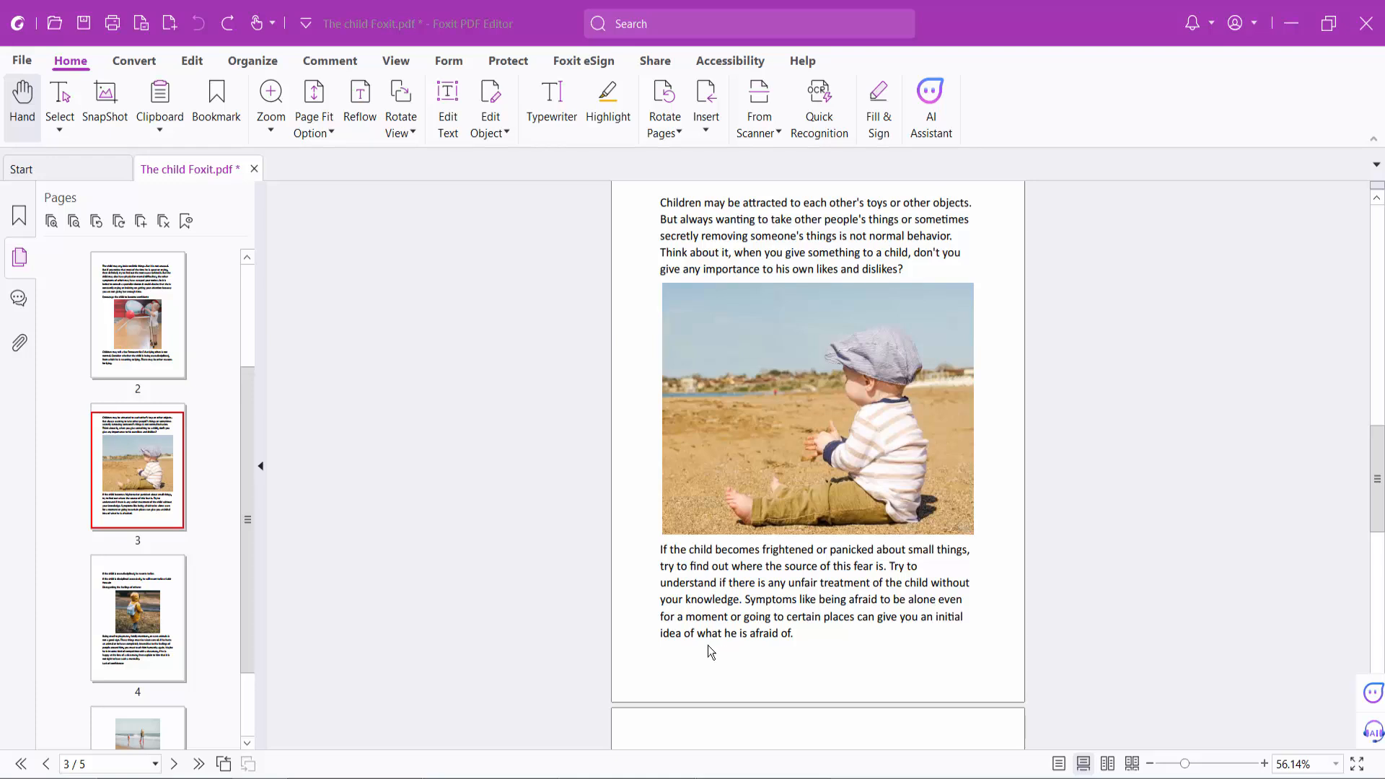
mouse_move(705, 652)
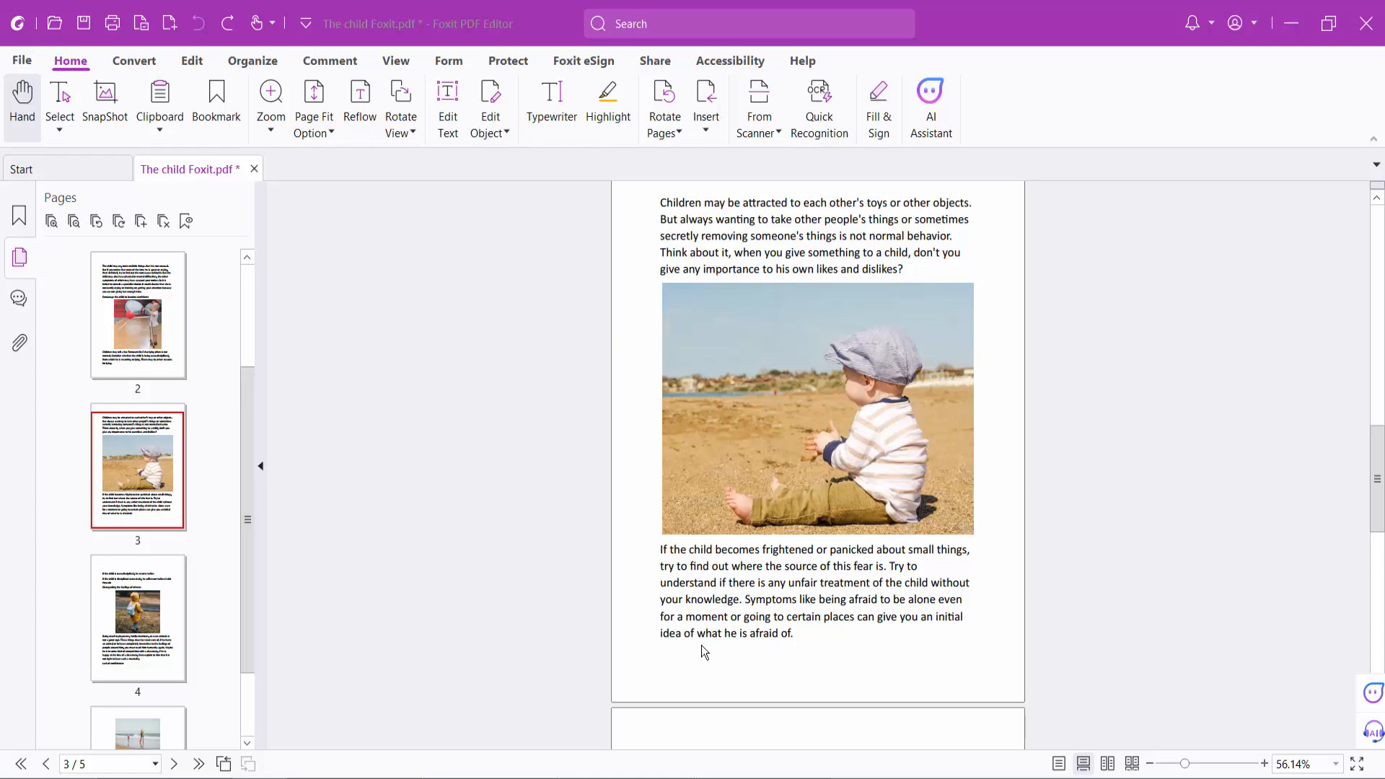
mouse_move(704, 649)
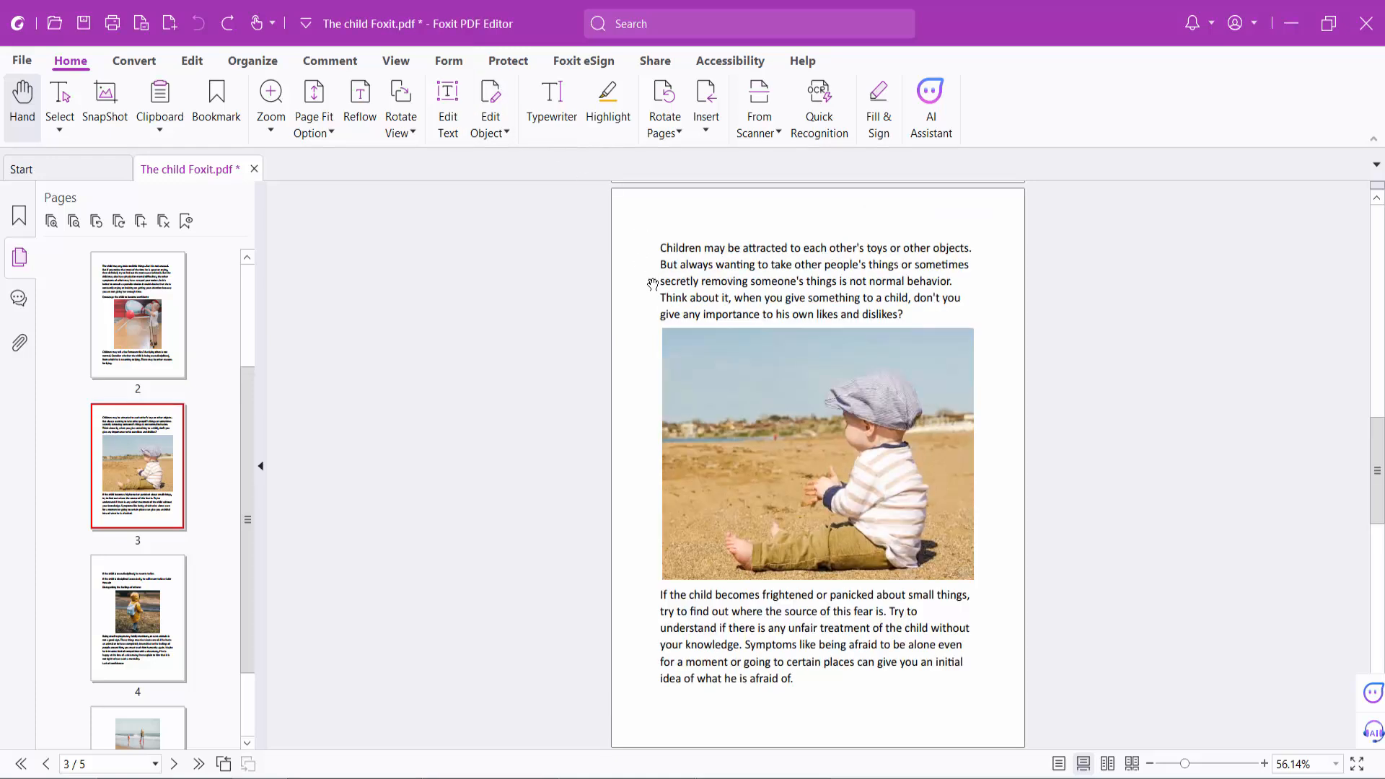
mouse_move(253, 61)
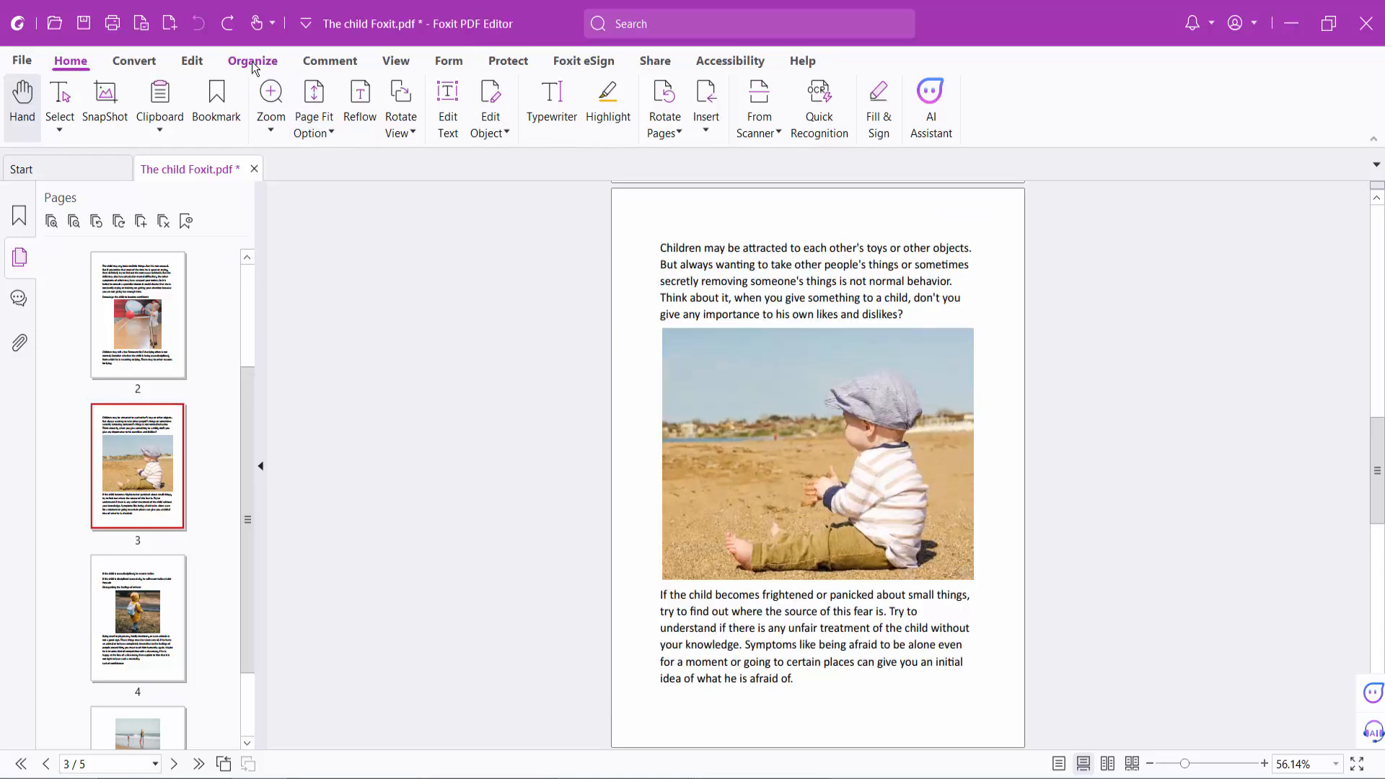
- Start adding a new watermark from the Organize tools' Watermark menu
left_click(253, 60)
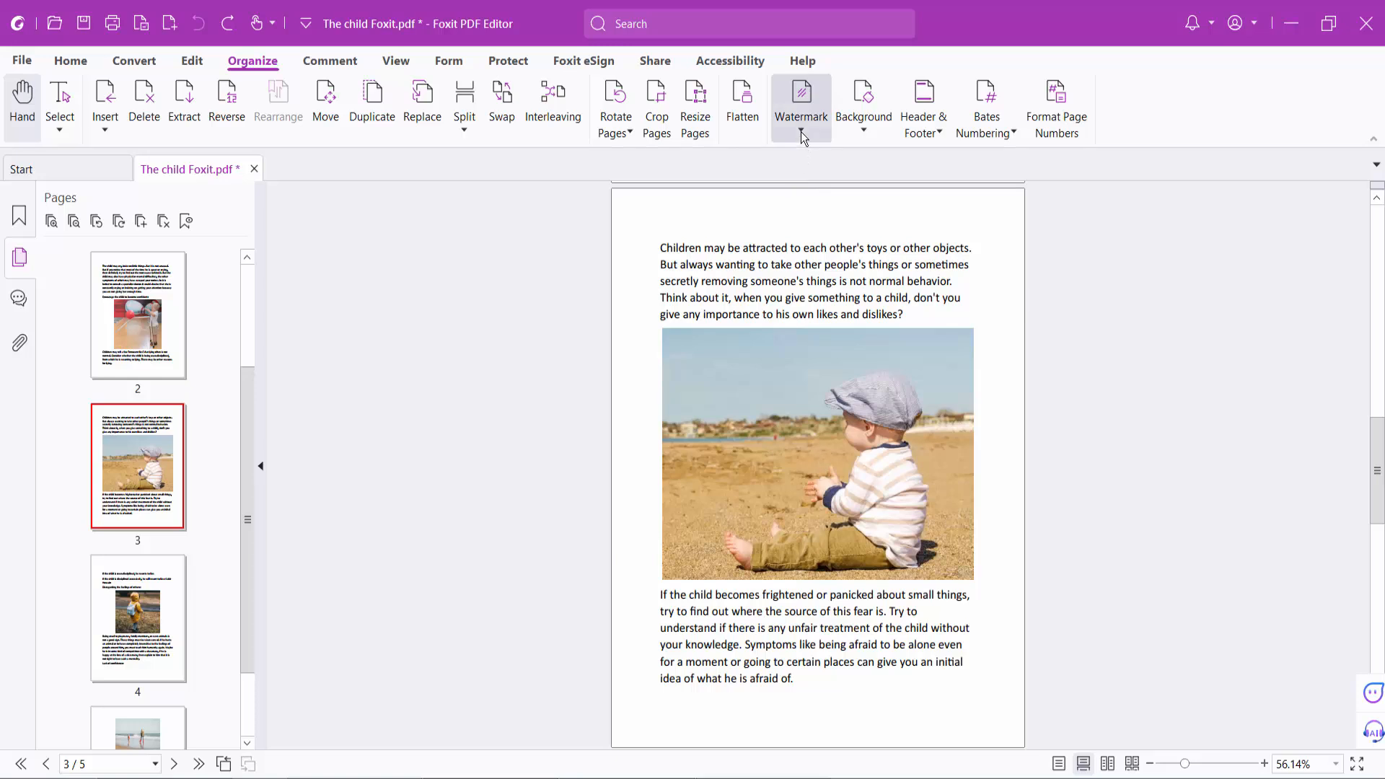
left_click(801, 106)
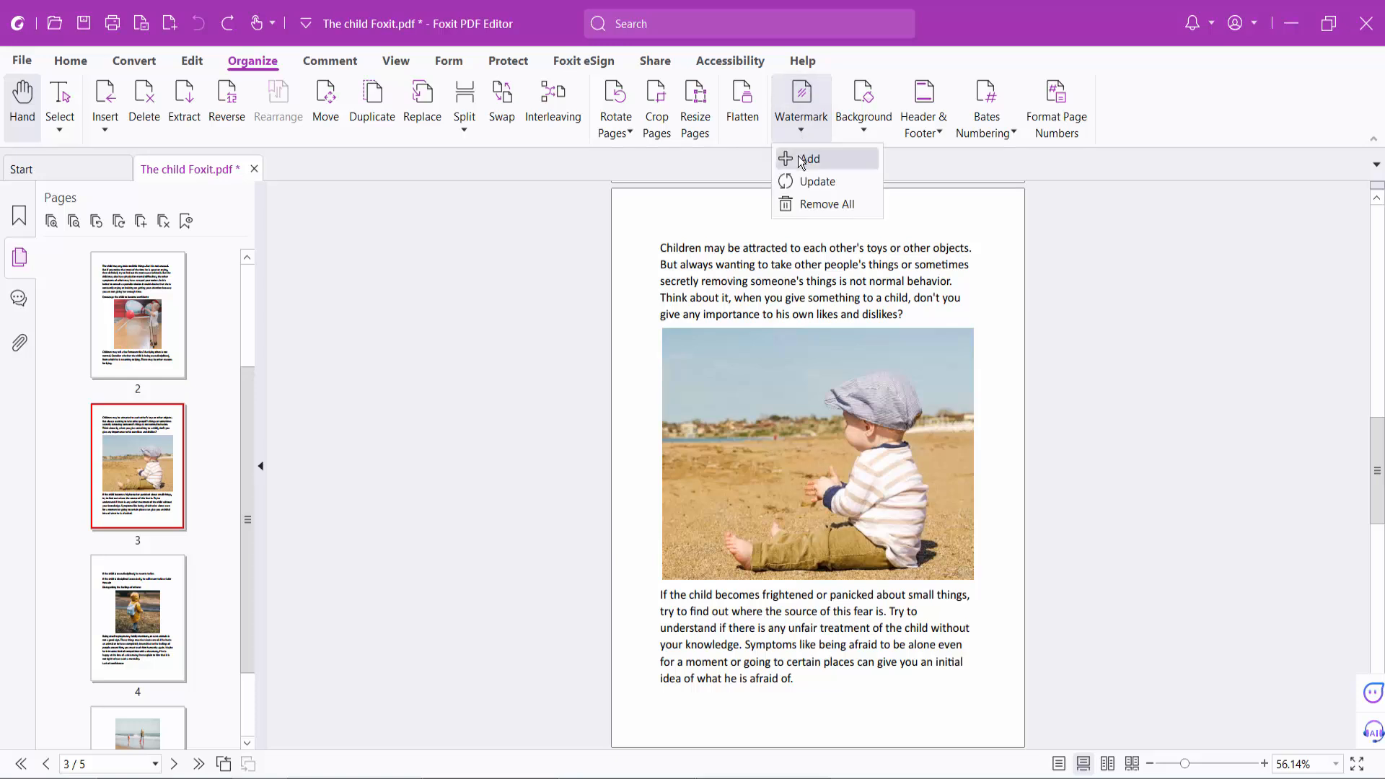
left_click(808, 158)
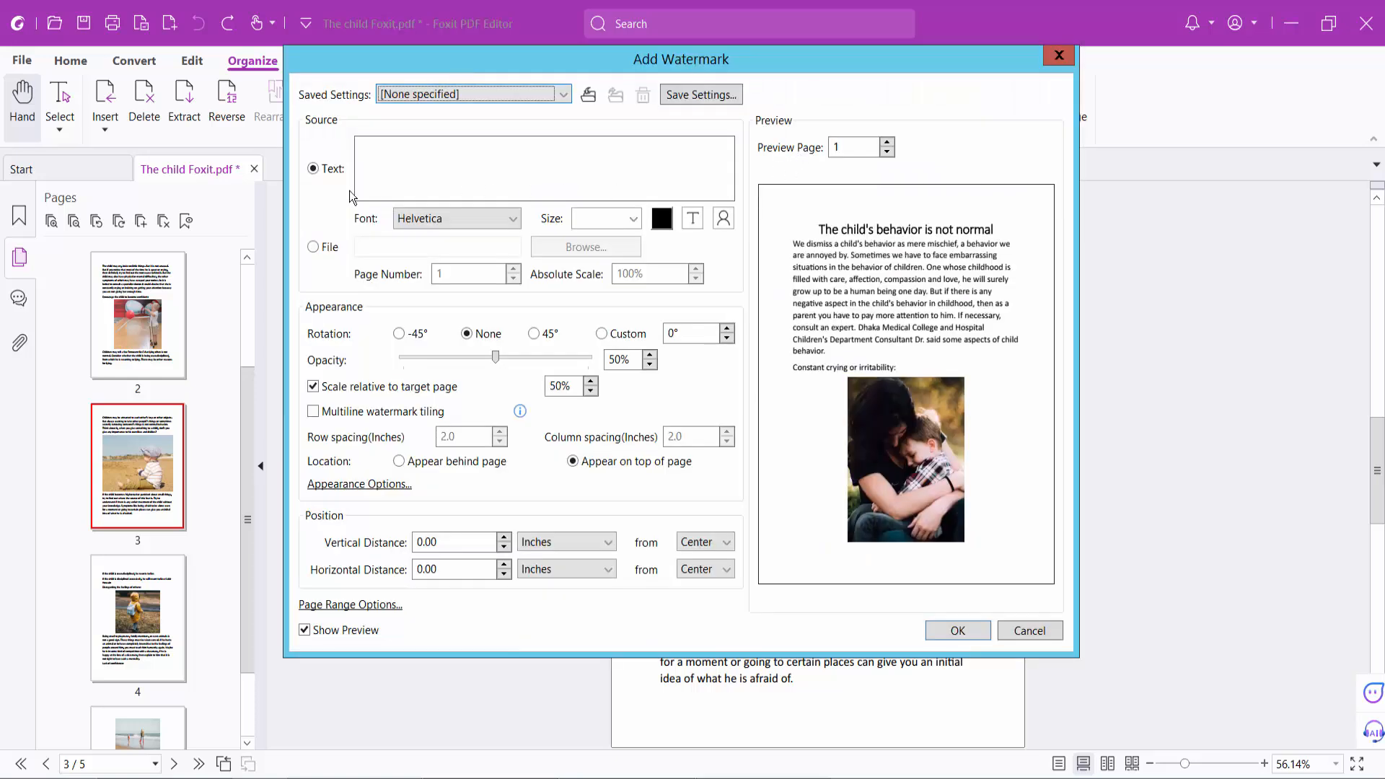
- Set watermark text 'Transparent' with 45° rotation and 66% opacity
left_click(544, 170)
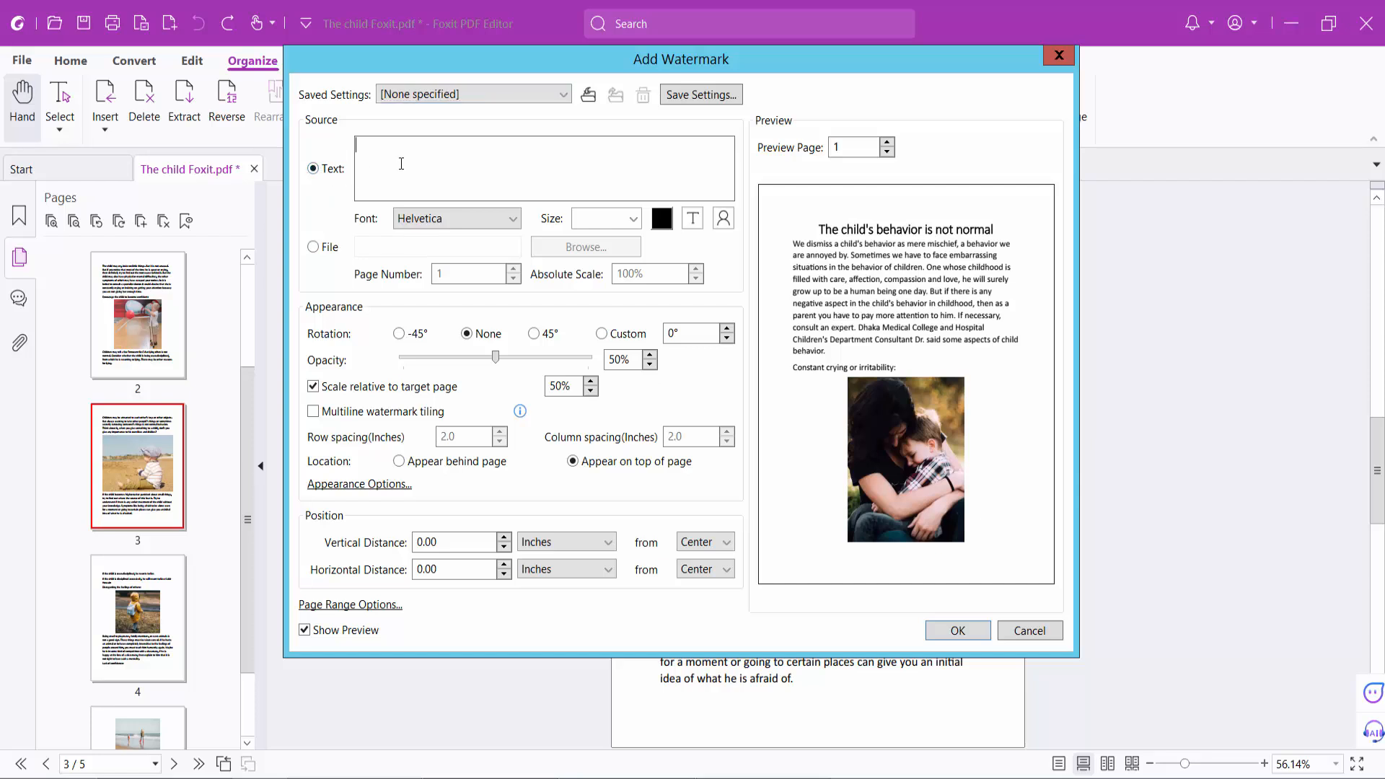
type("Transparent")
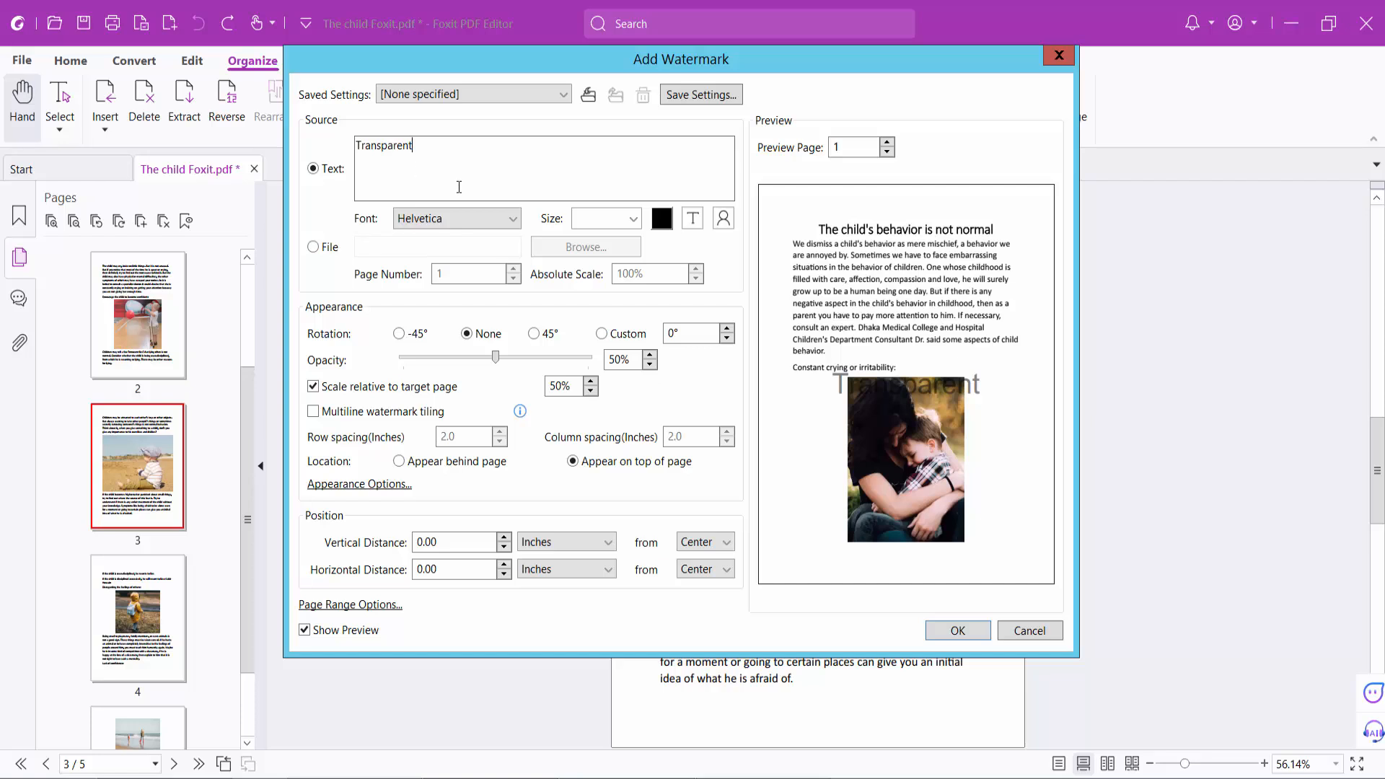
mouse_move(533, 333)
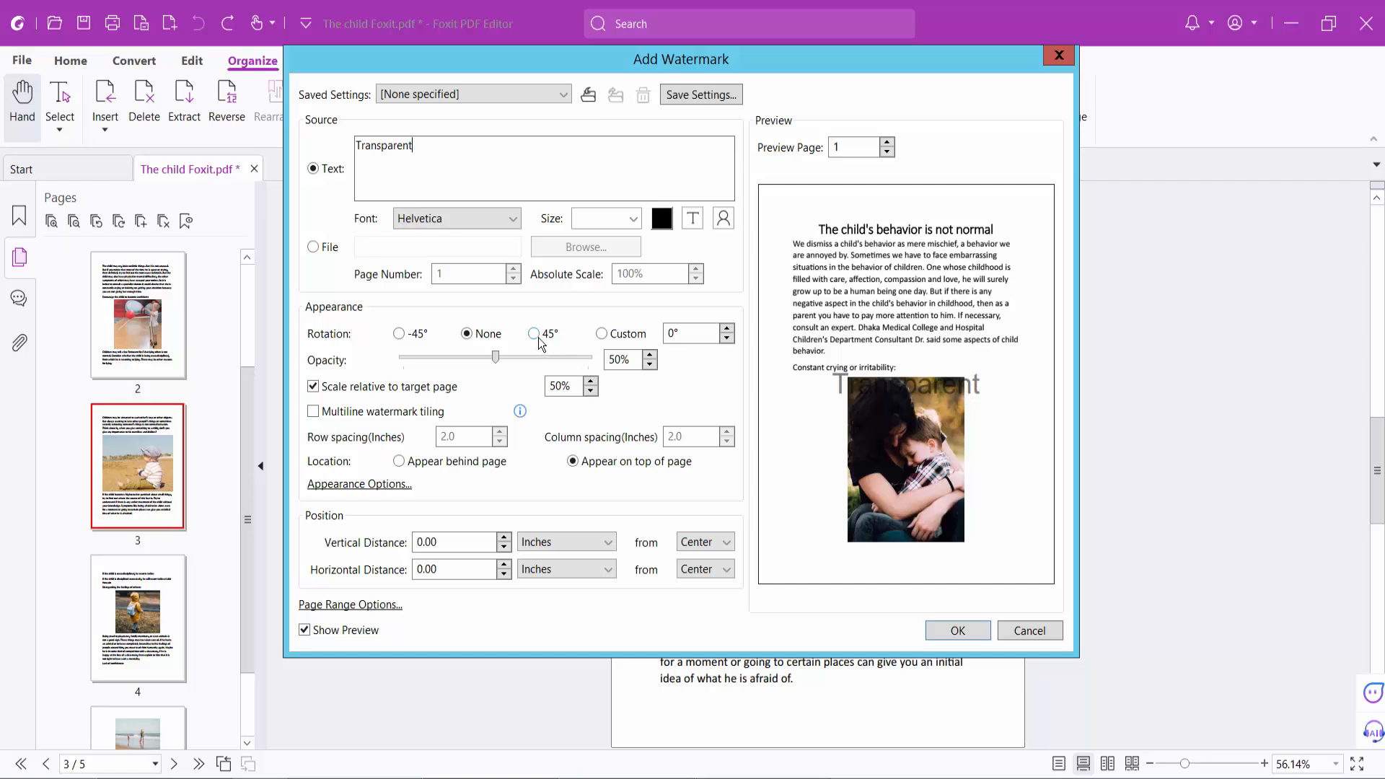
left_click(532, 333)
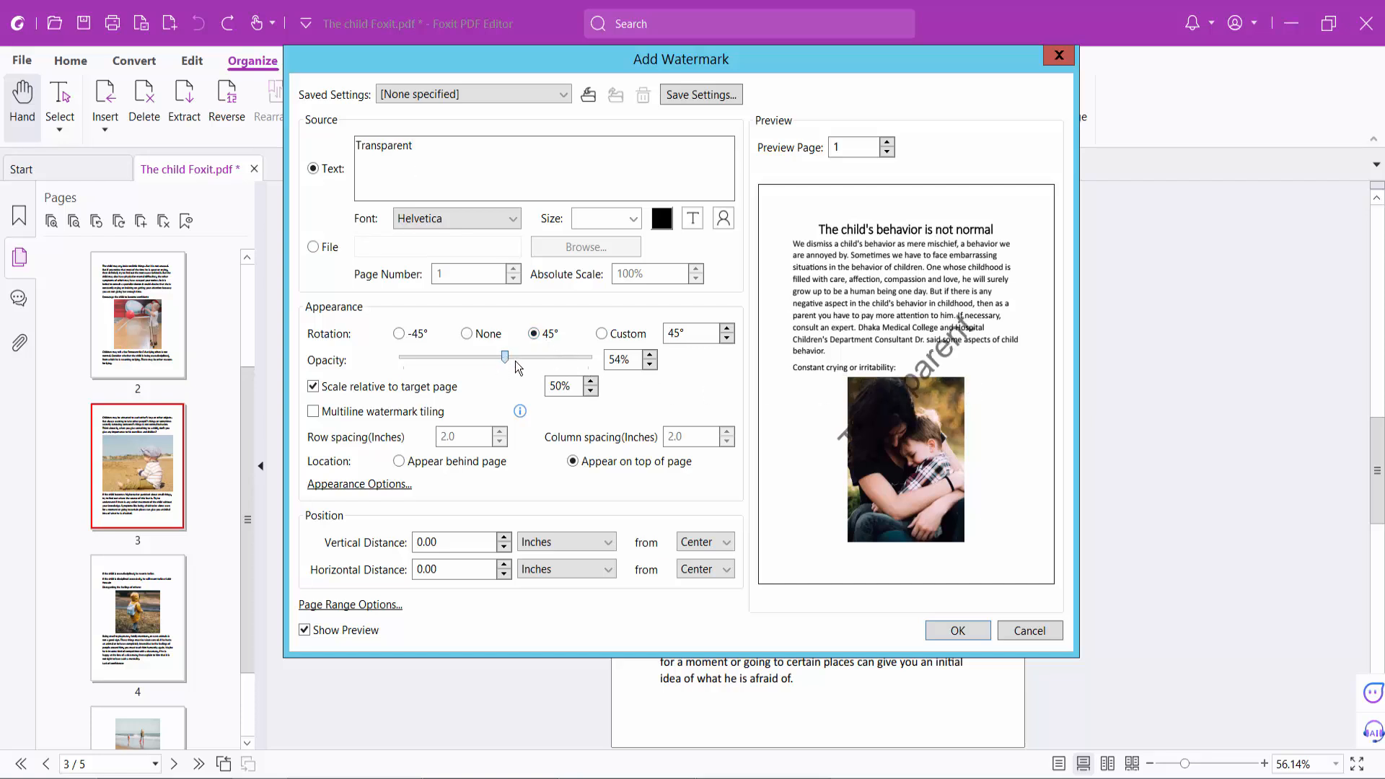
left_click_drag(505, 356, 525, 356)
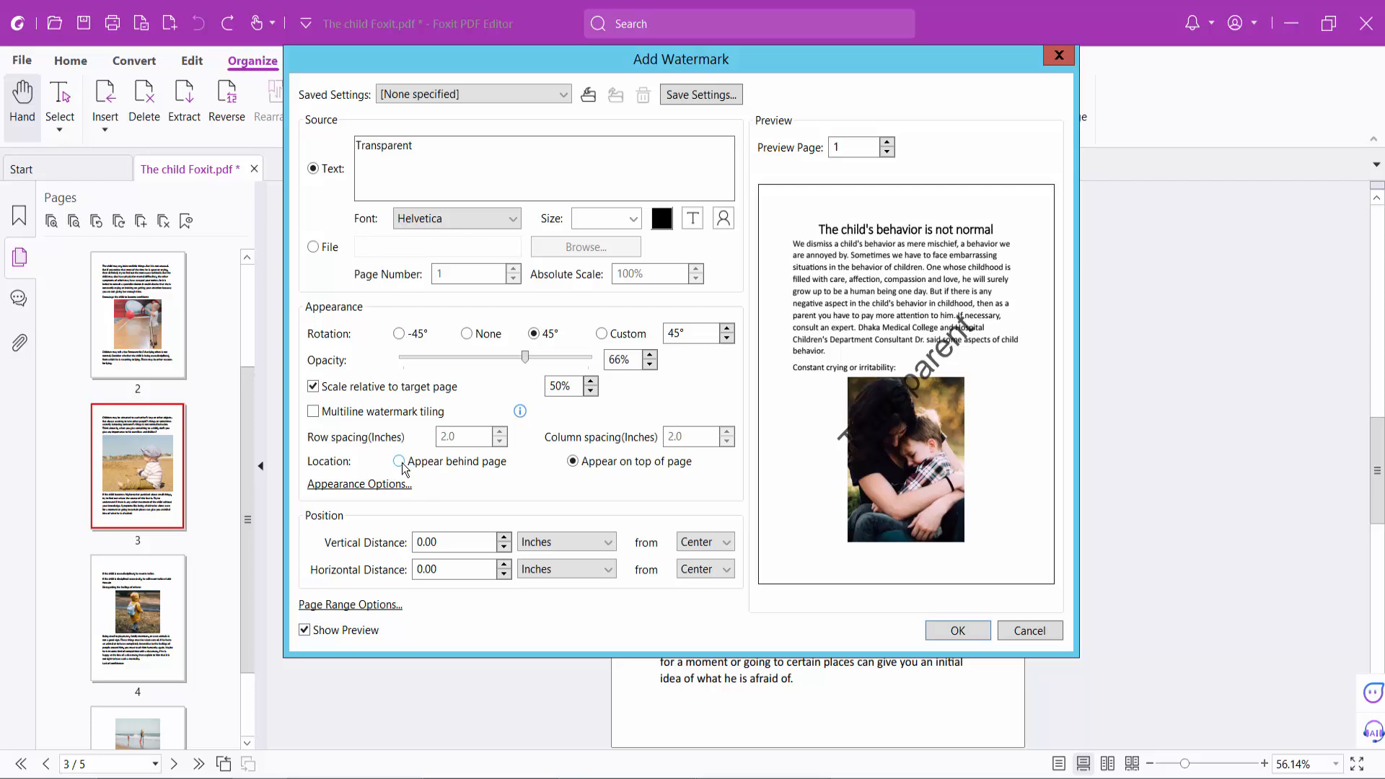
mouse_move(550, 469)
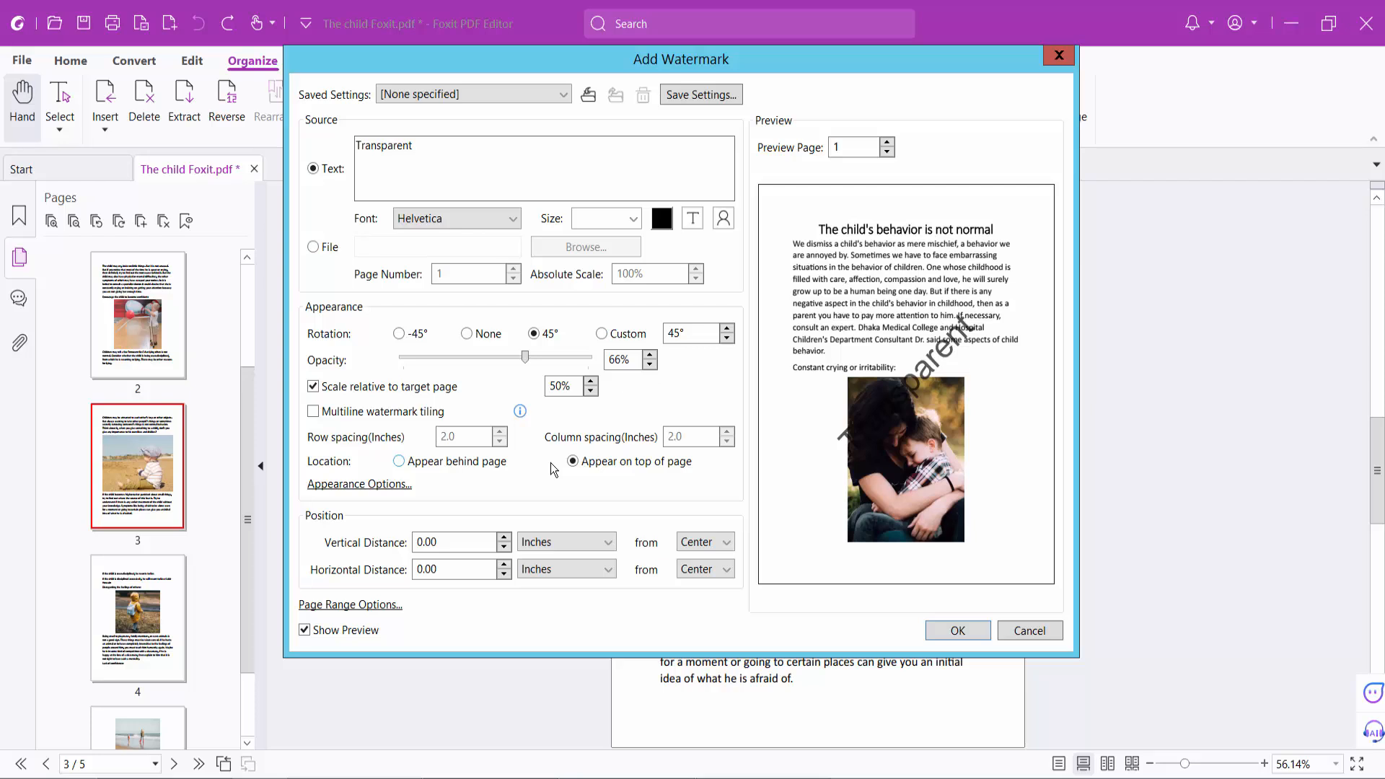
- Set the watermark to appear behind the page, checking the preview on page 2
left_click(400, 461)
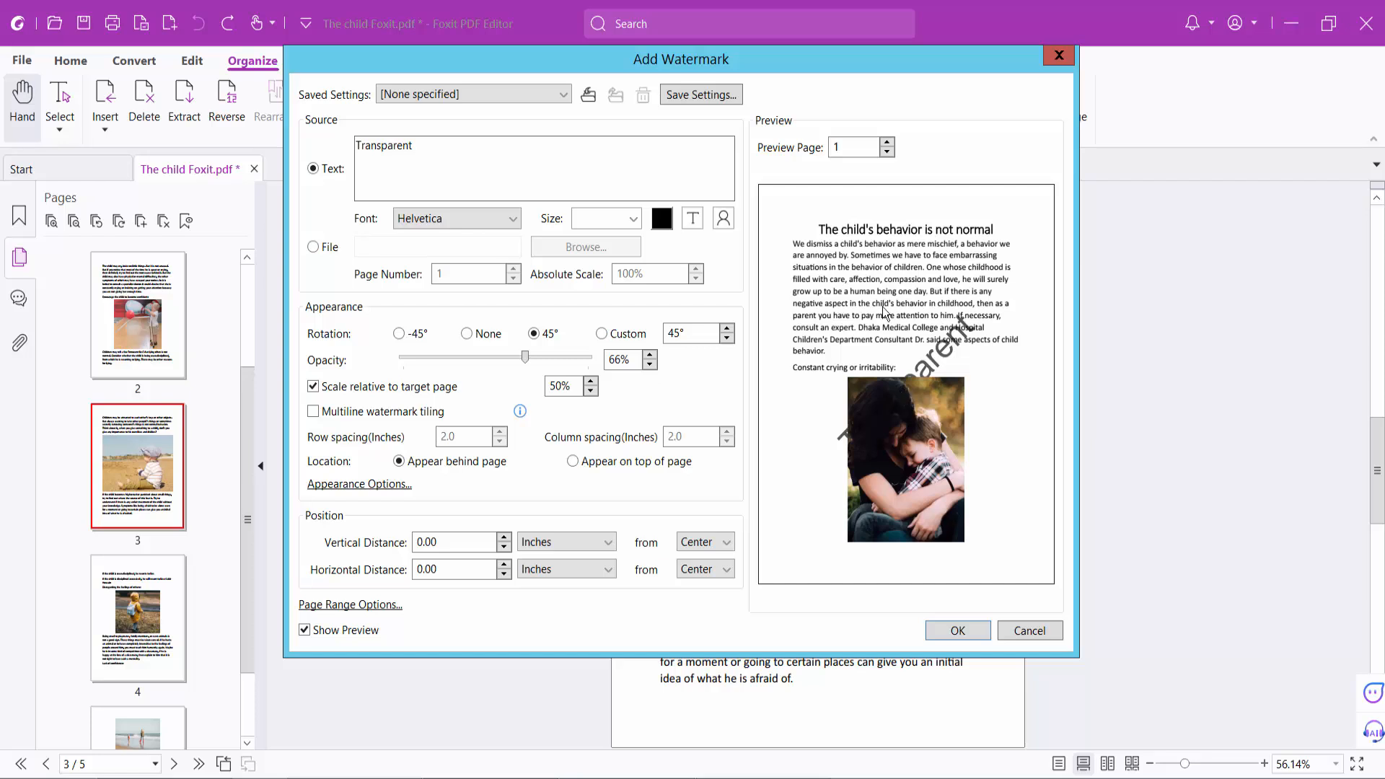
left_click(887, 141)
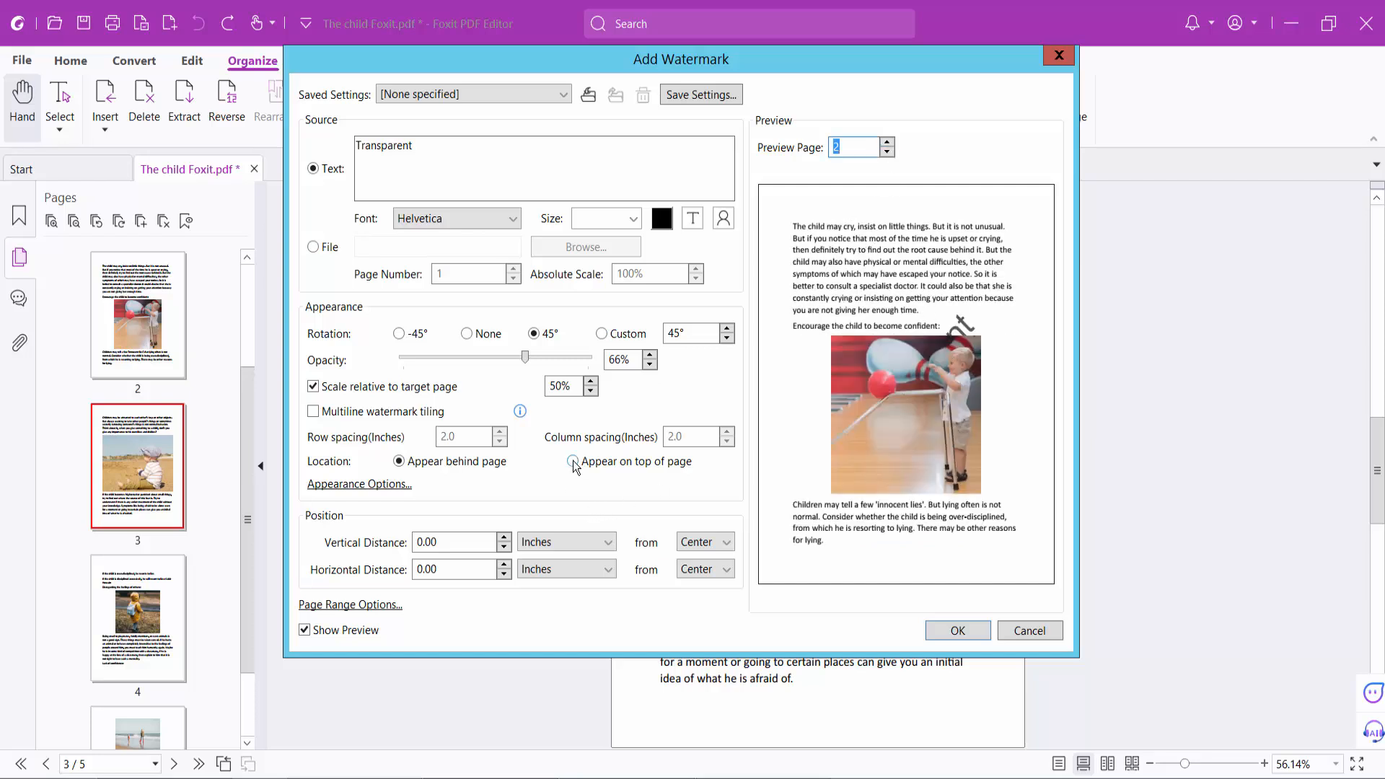
left_click(573, 462)
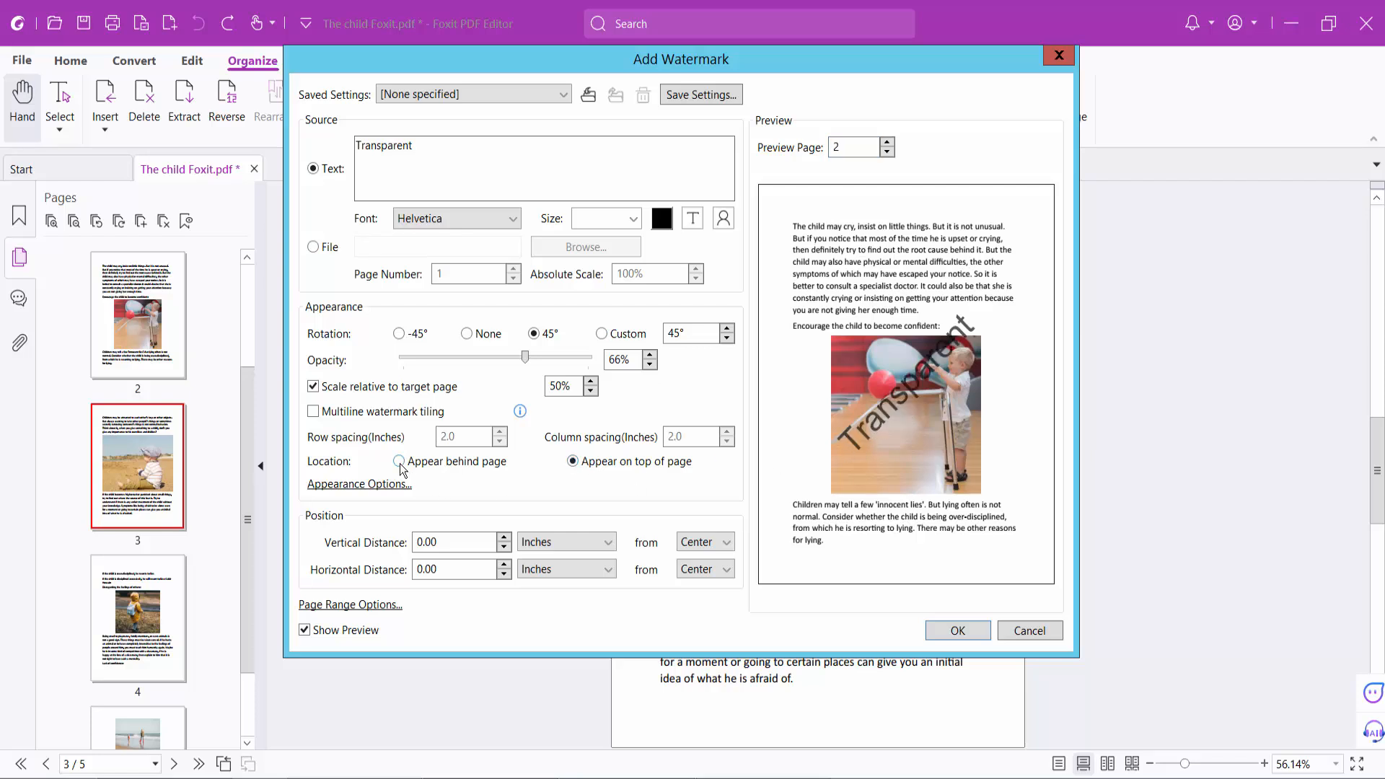
left_click(399, 461)
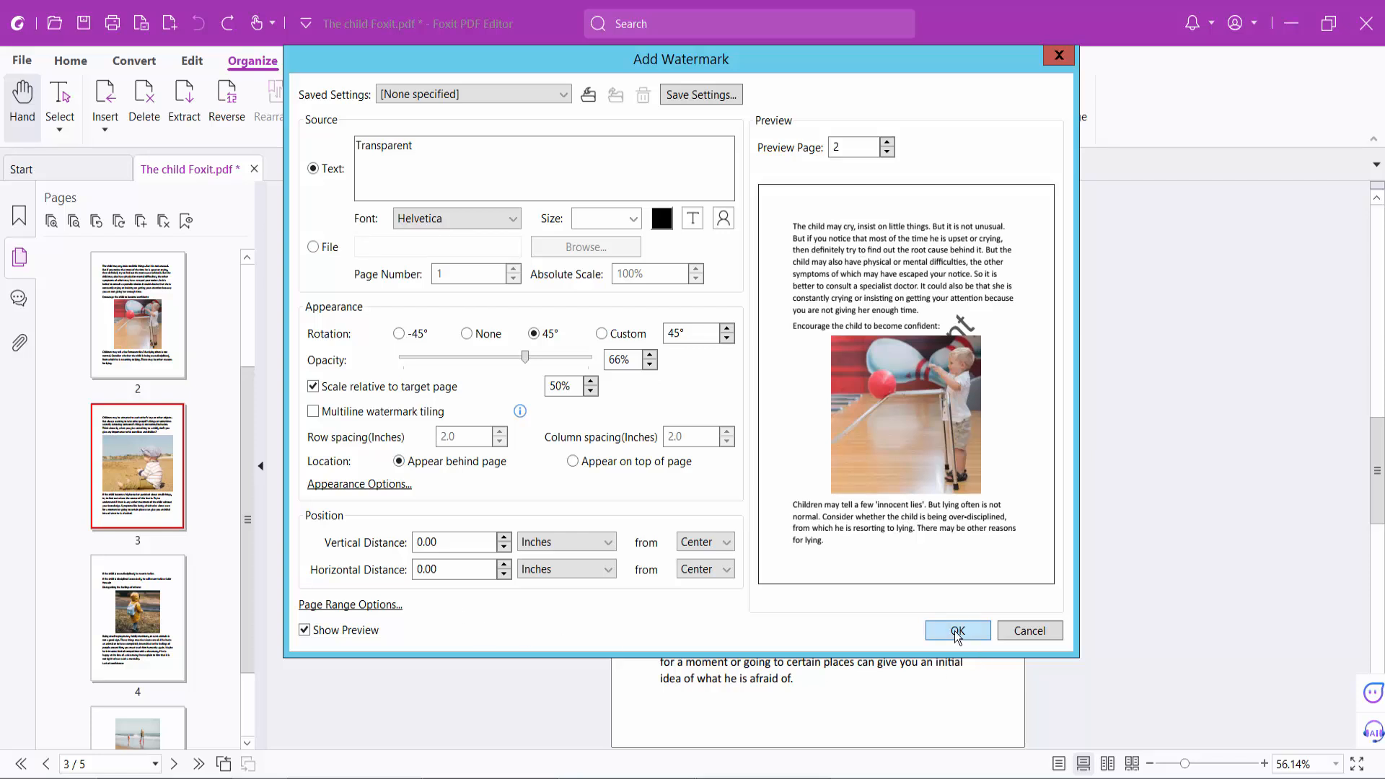
- Apply the watermark to all pages and save the document
left_click(956, 631)
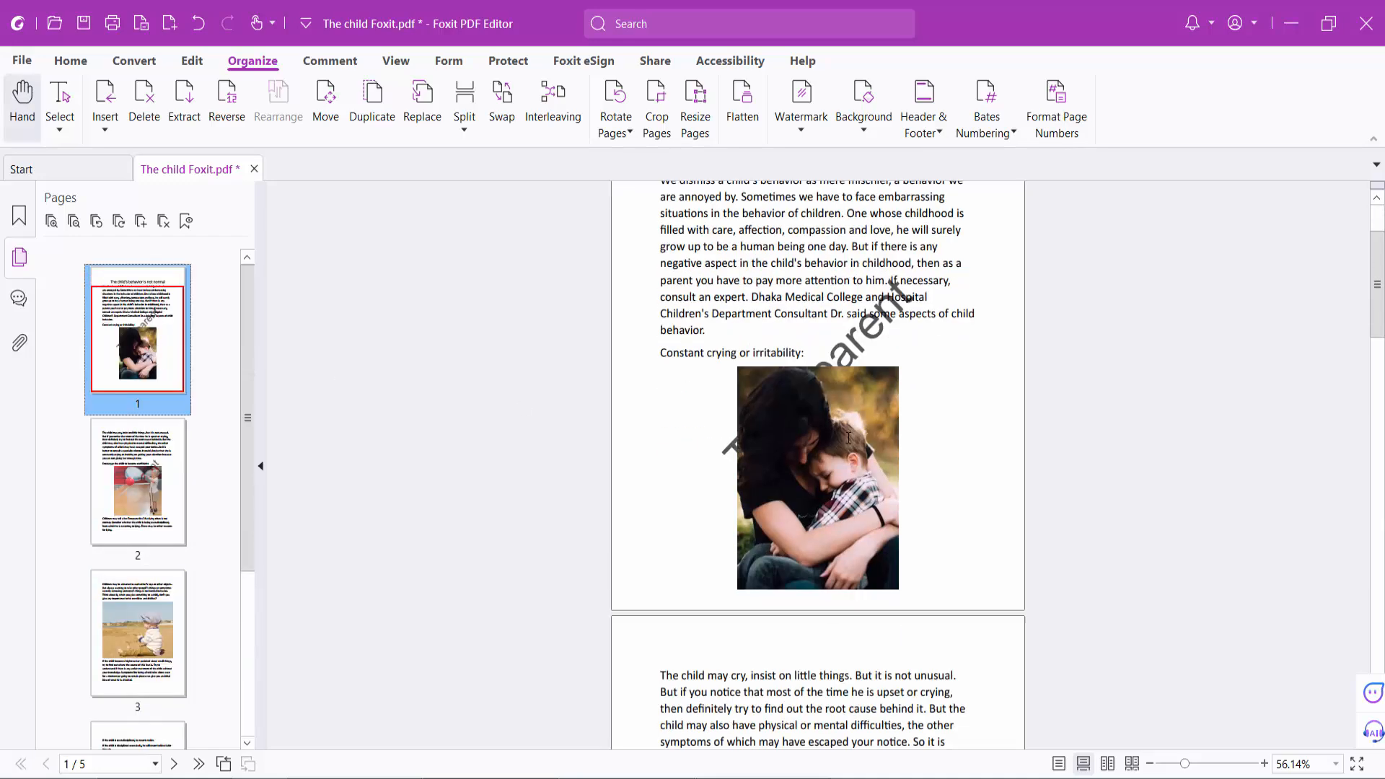
scroll("down", 3)
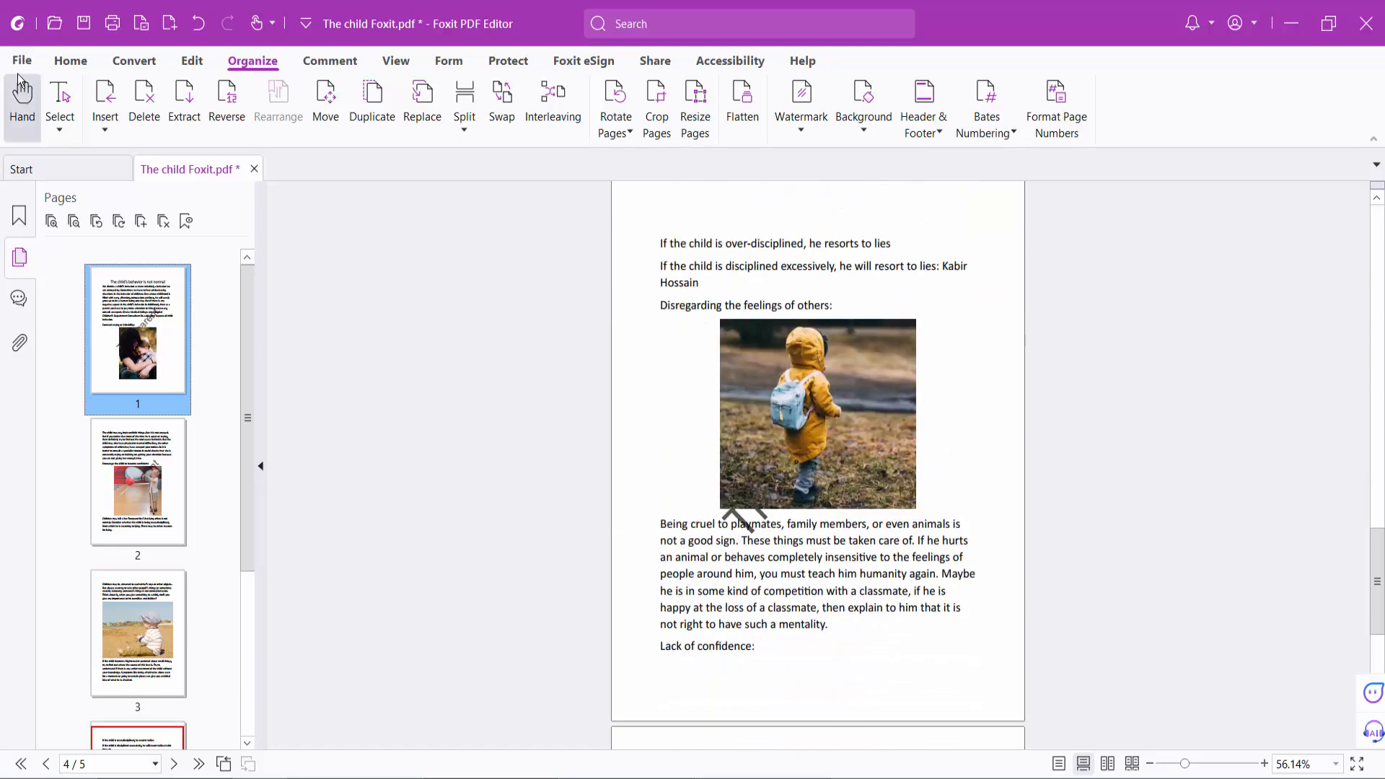
left_click(21, 60)
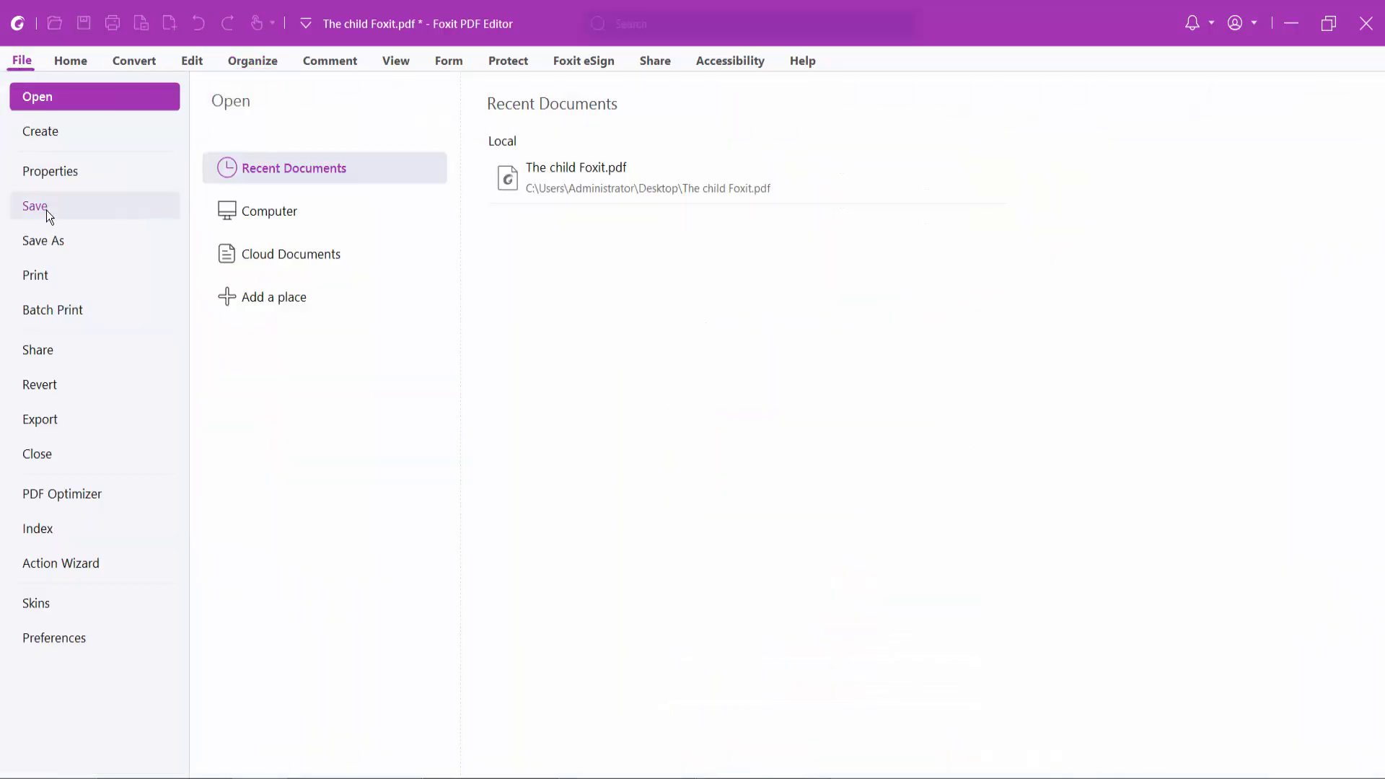
left_click(70, 61)
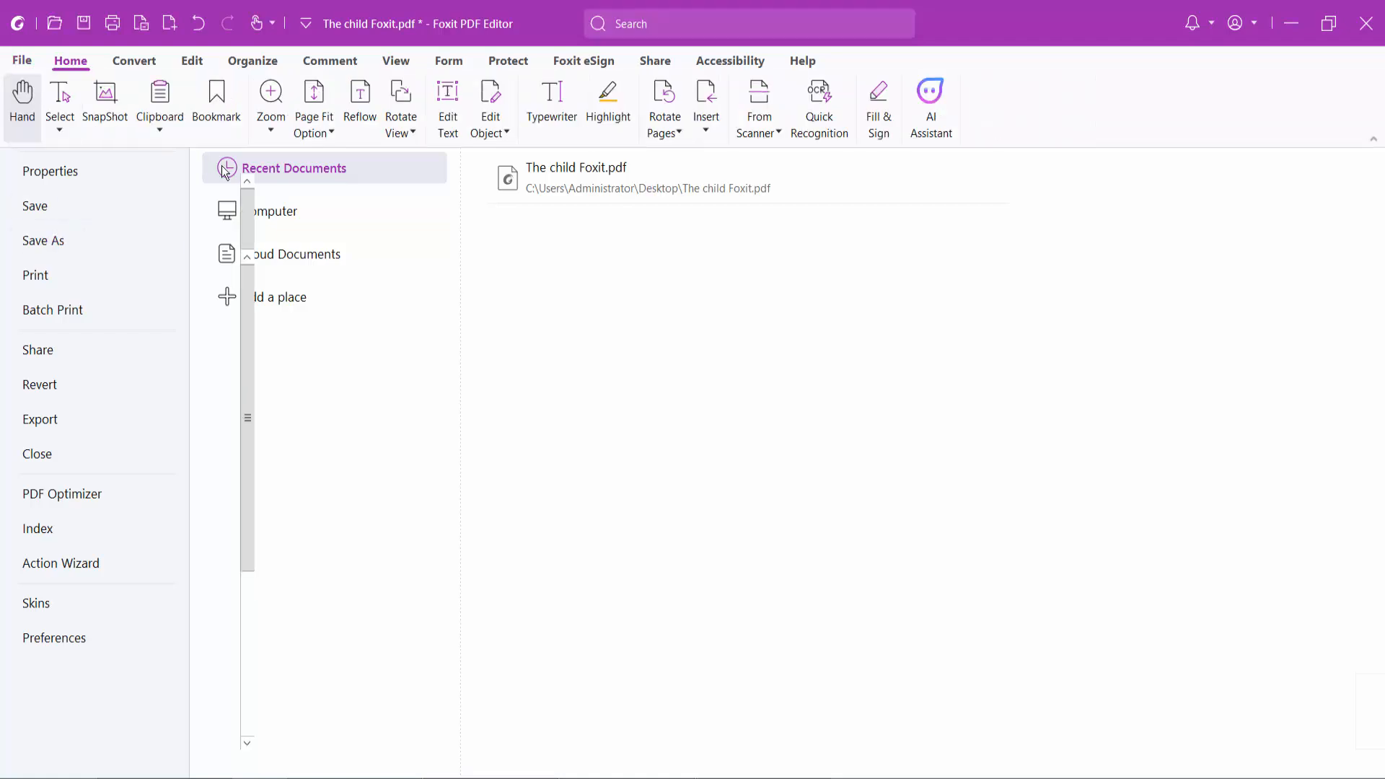
left_click(186, 169)
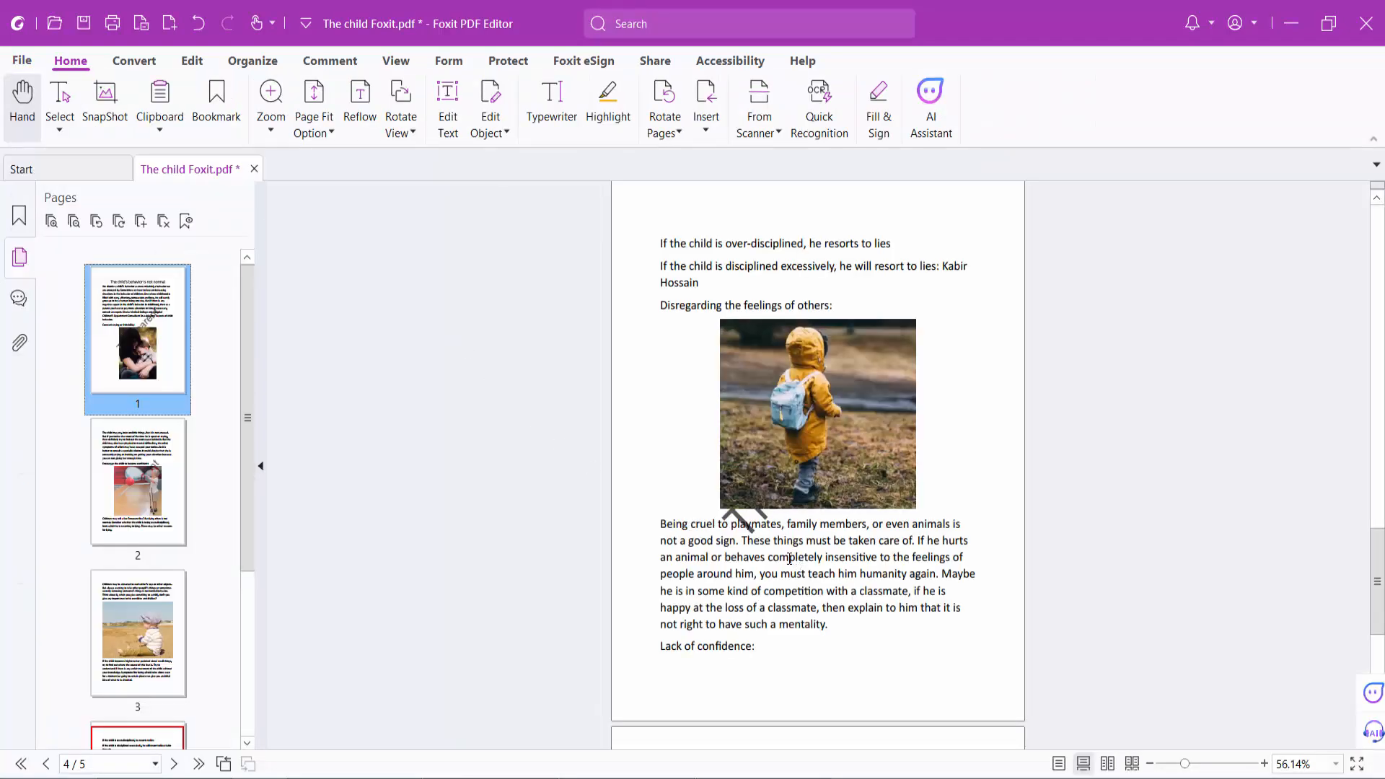